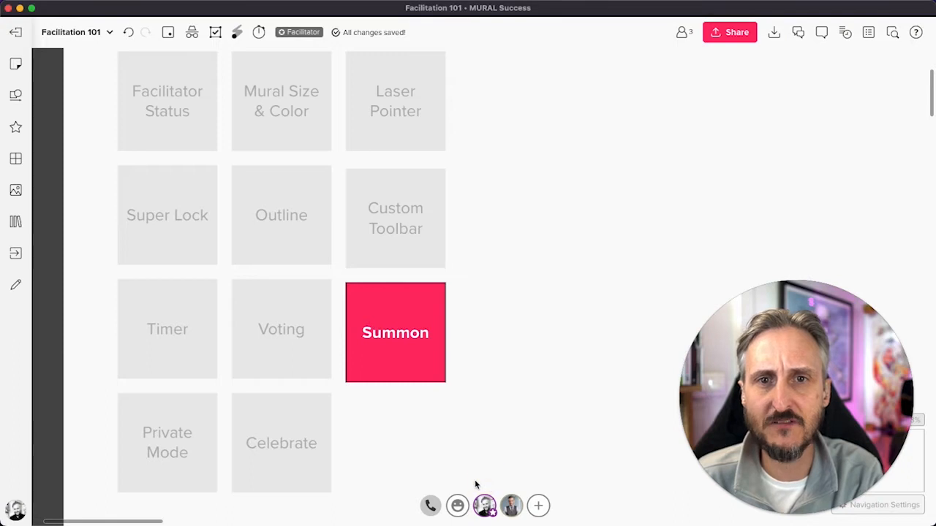
pyautogui.moveTo(500, 485)
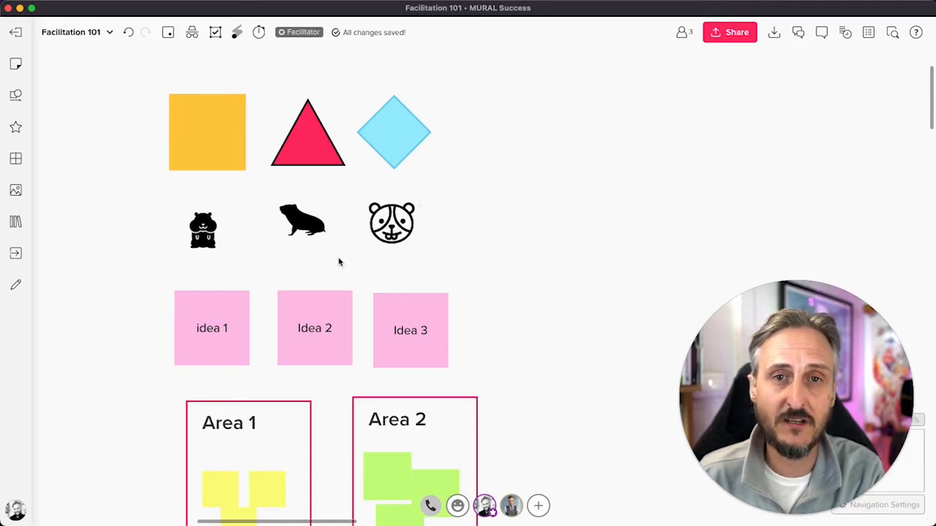
pyautogui.moveTo(475, 490)
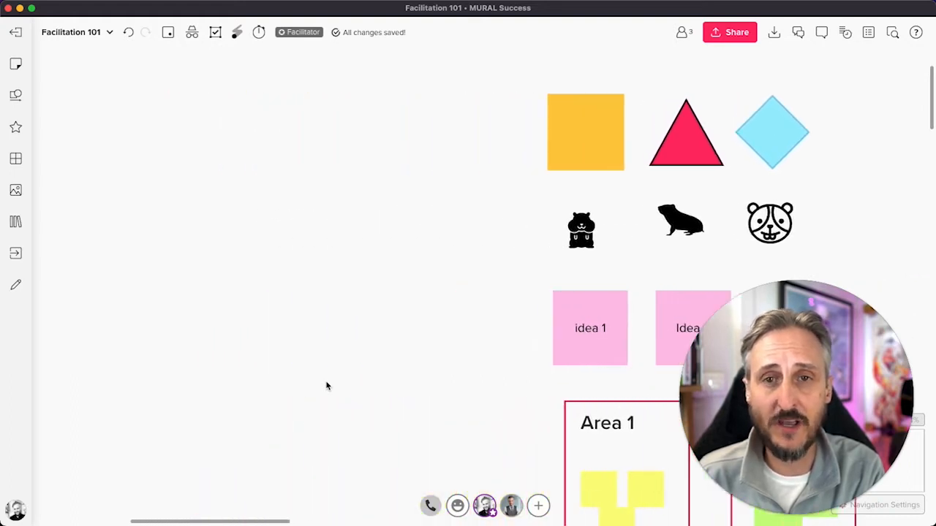
# Move the board back to the facilitation features grid showing the highlighted Summon tile
pyautogui.click(298, 31)
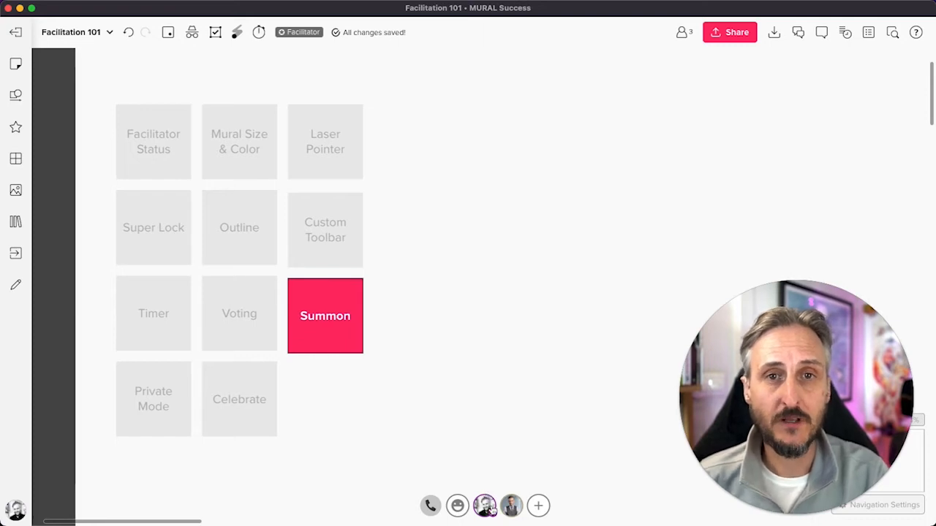
# From the Facilitator Superpowers menu on your avatar, summon the one other participant
pyautogui.click(484, 505)
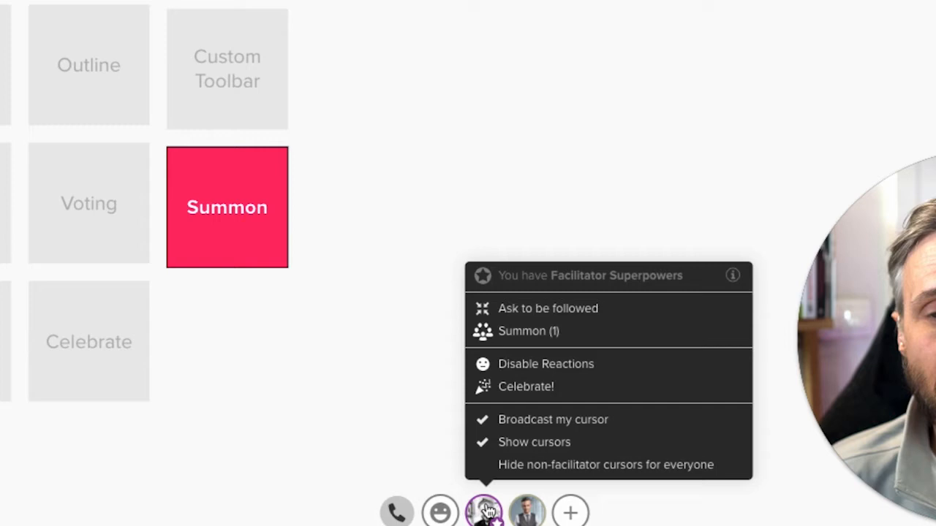
pyautogui.click(484, 510)
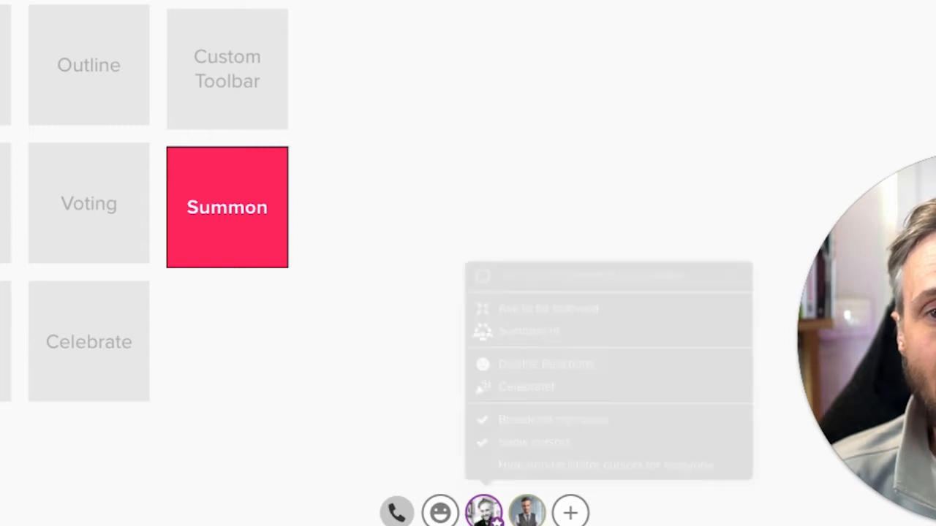
pyautogui.click(483, 510)
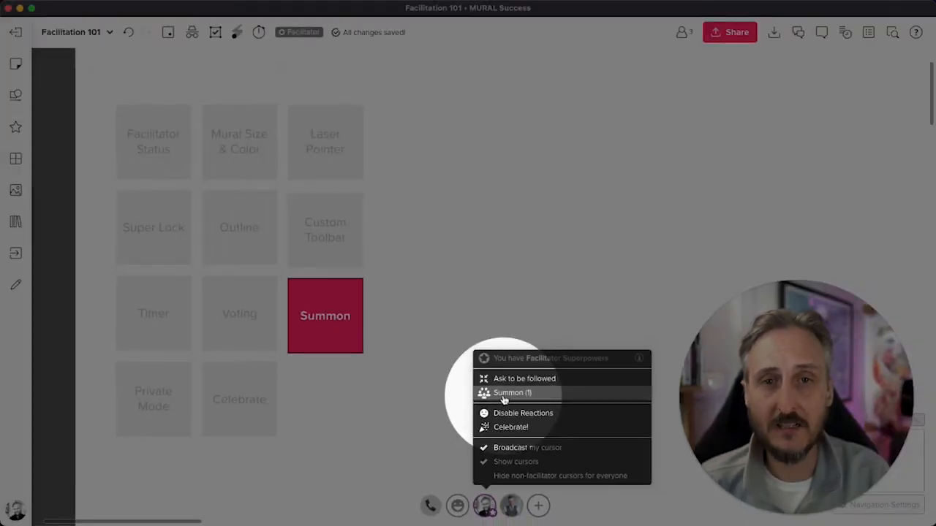
pyautogui.click(512, 393)
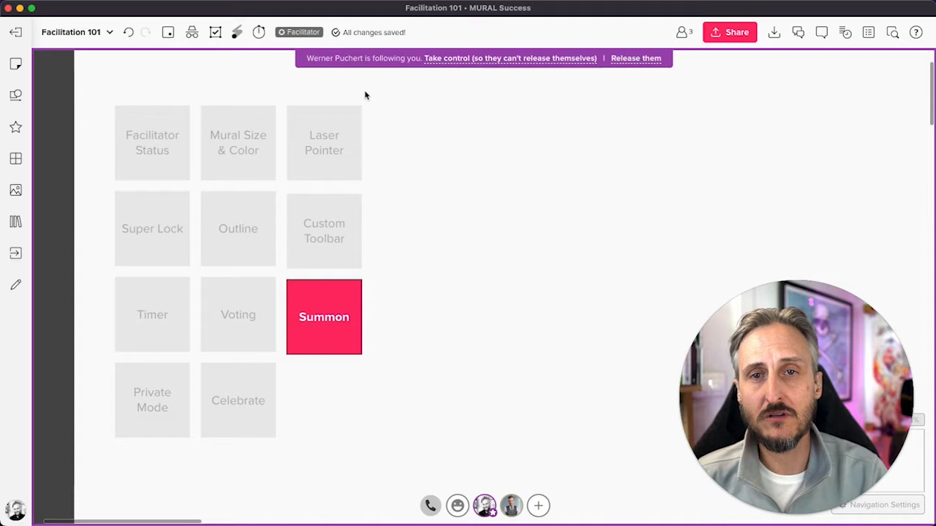
pyautogui.moveTo(377, 115)
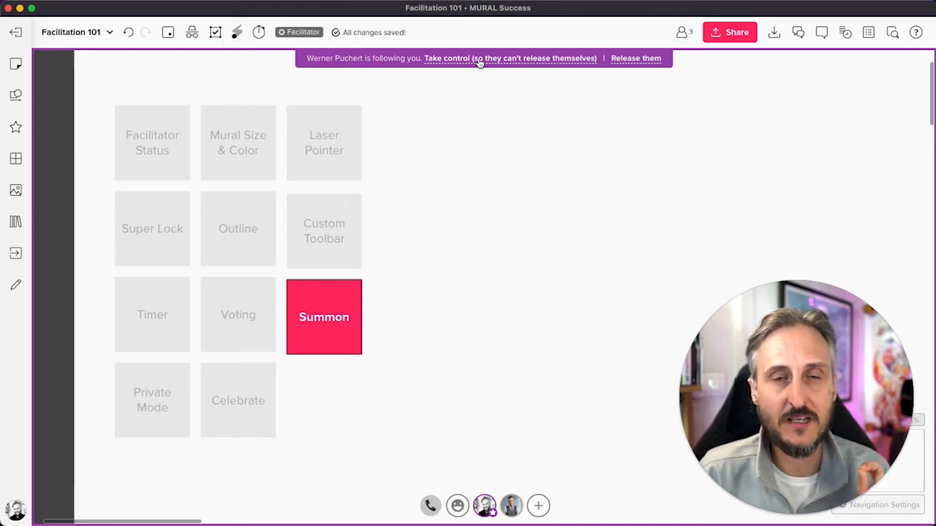
# Take control of the summoned participant from the purple banner so they can't release themselves
pyautogui.click(510, 58)
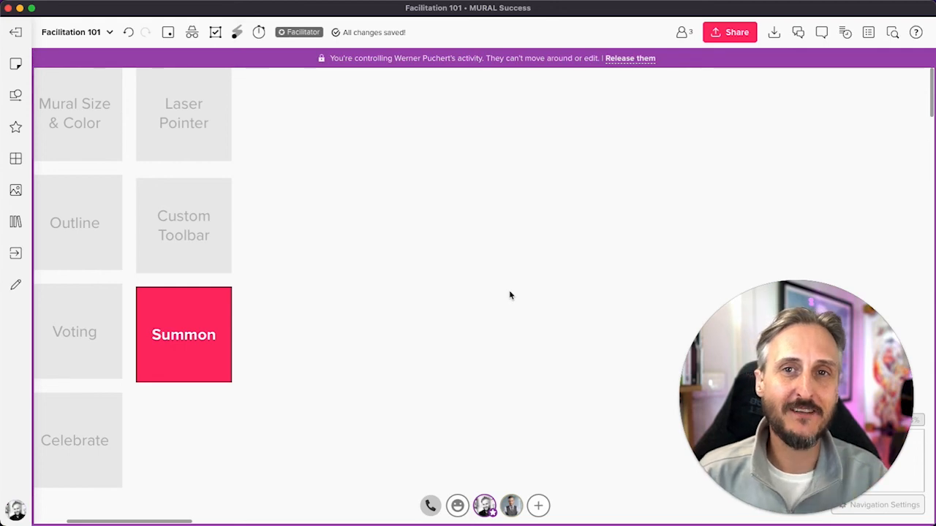
pyautogui.moveTo(664, 183)
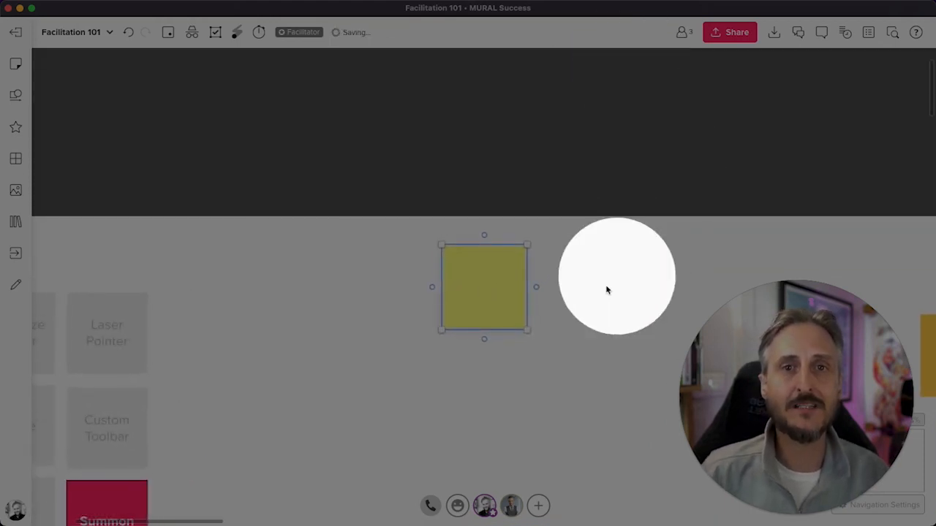
pyautogui.moveTo(616, 277); pyautogui.dragTo(473, 362)
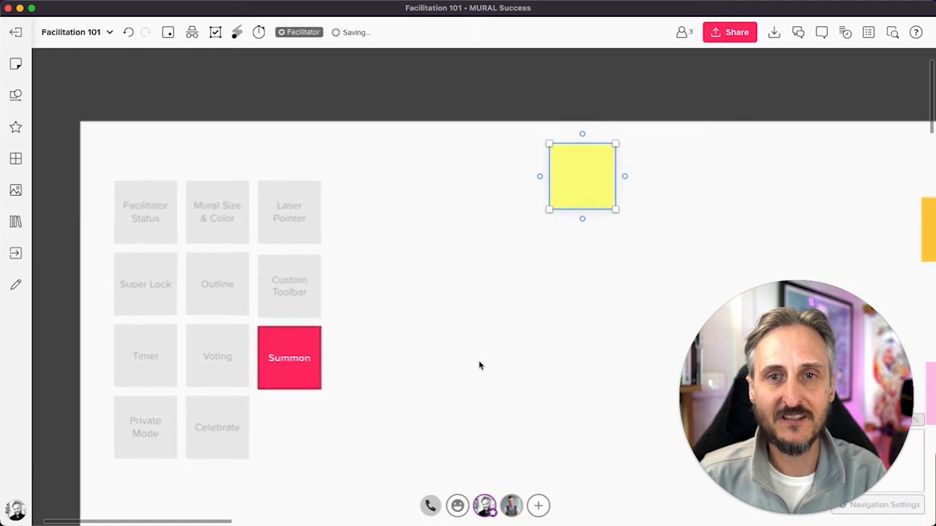
pyautogui.scroll(-3)
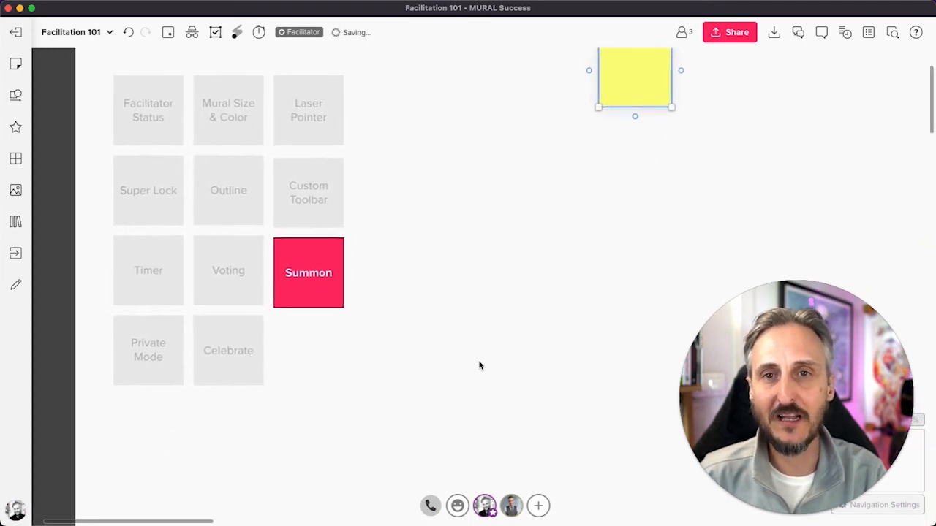